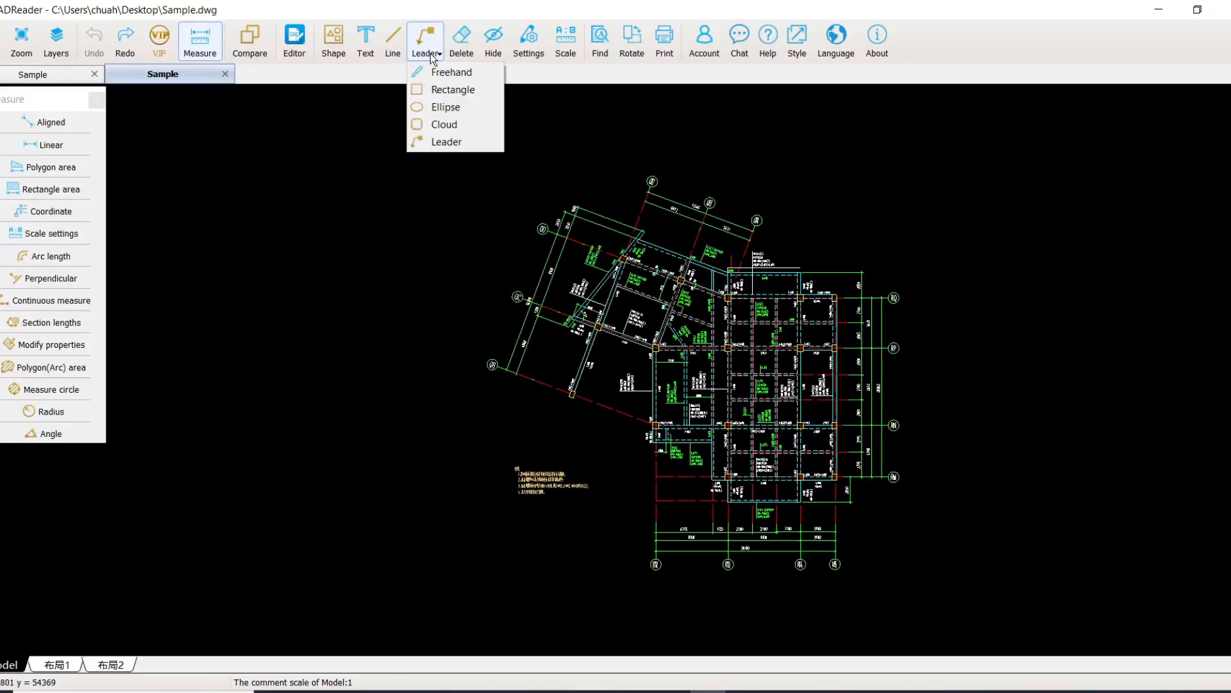
# Draw a revision cloud around the beam junction and confirm the leader note text
pyautogui.click(444, 124)
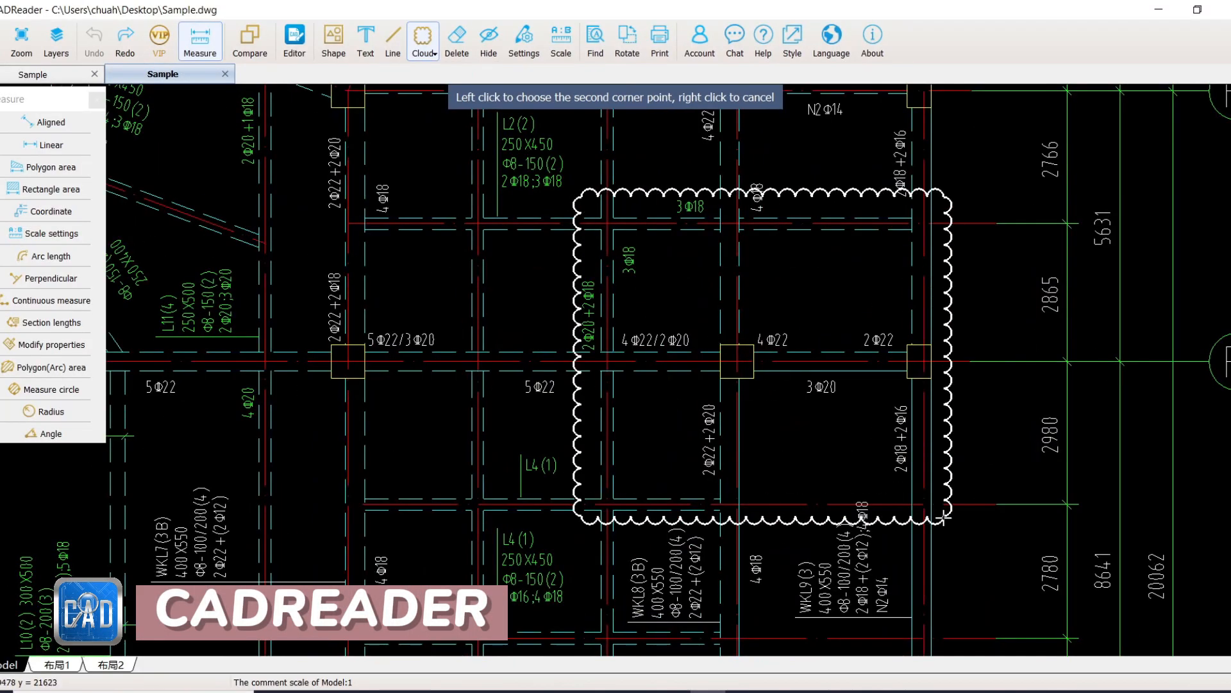
pyautogui.click(939, 519)
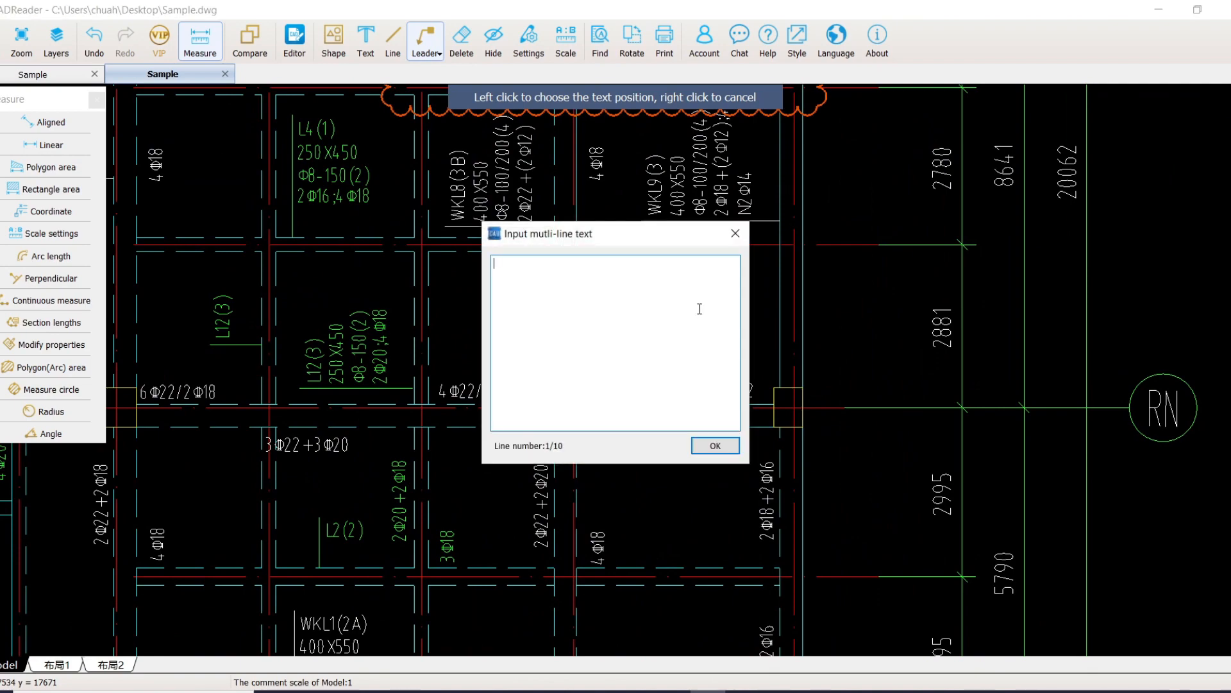
pyautogui.click(715, 445)
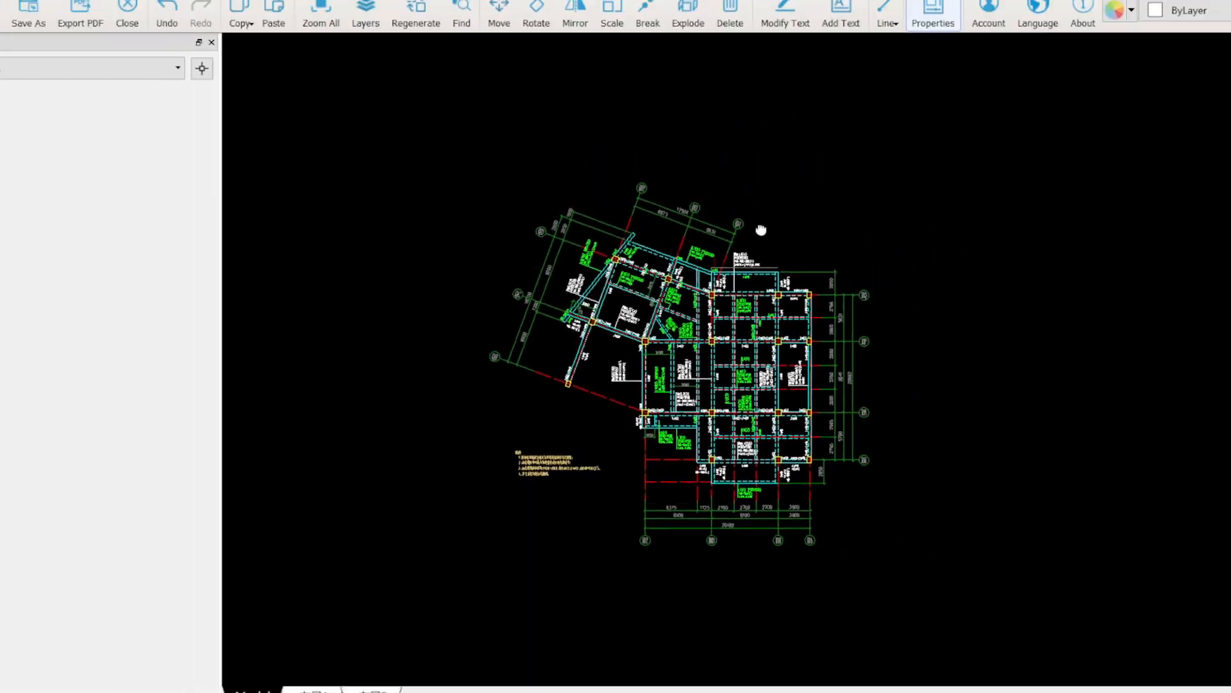
# Review the layer list, edit the text entity's content, and delete the five unwanted entities
pyautogui.click(386, 33)
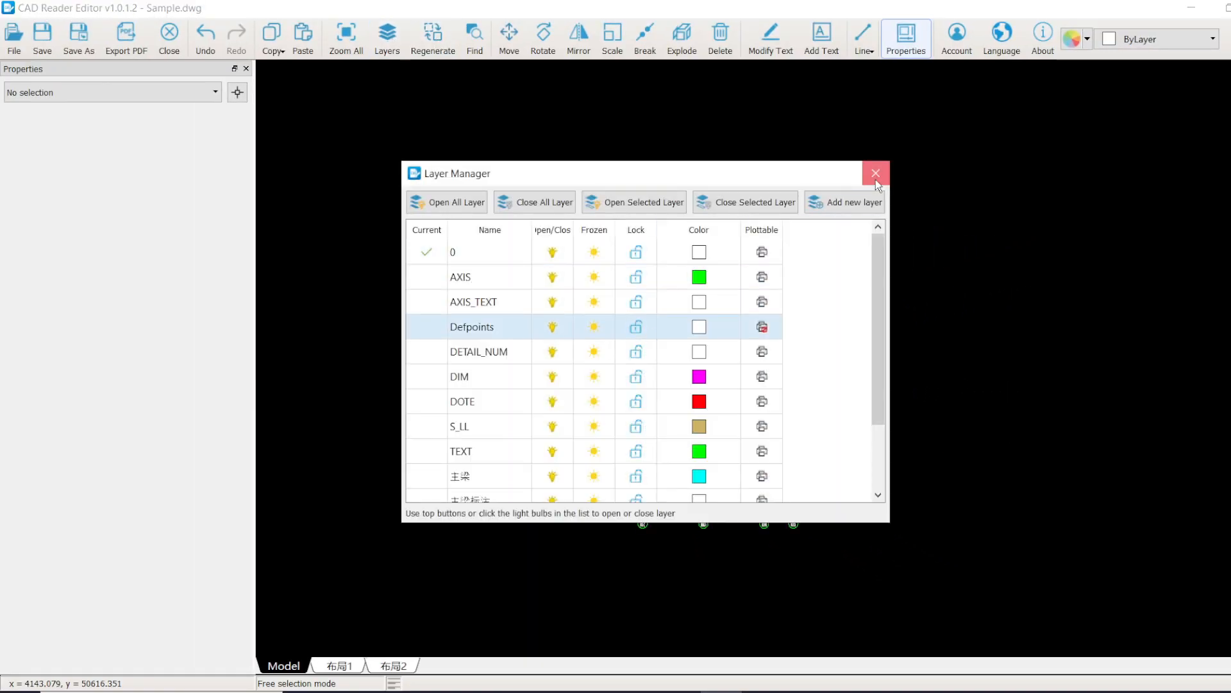
pyautogui.click(876, 173)
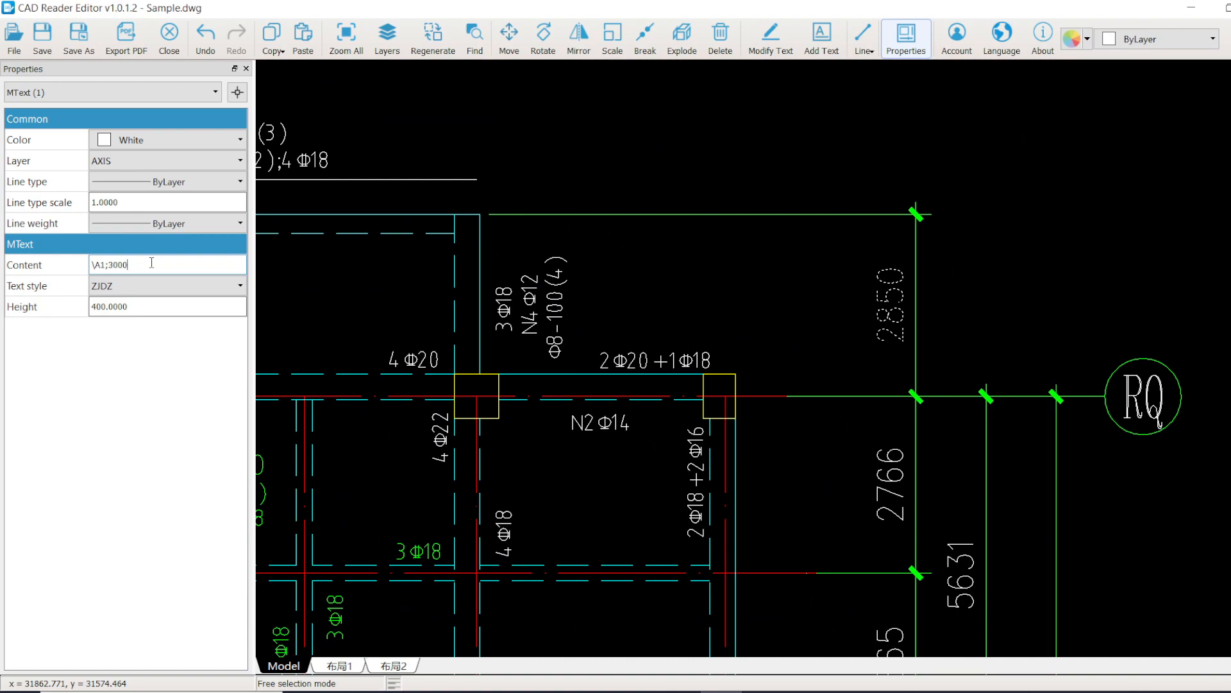
pyautogui.click(271, 37)
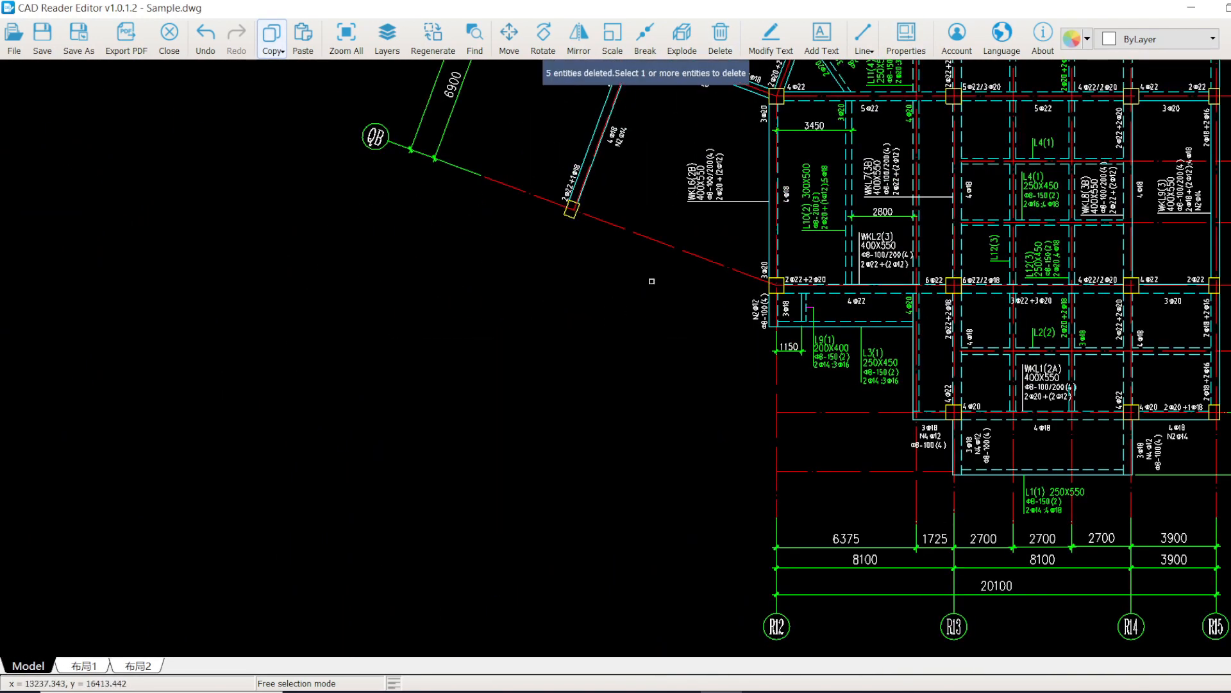
pyautogui.click(862, 33)
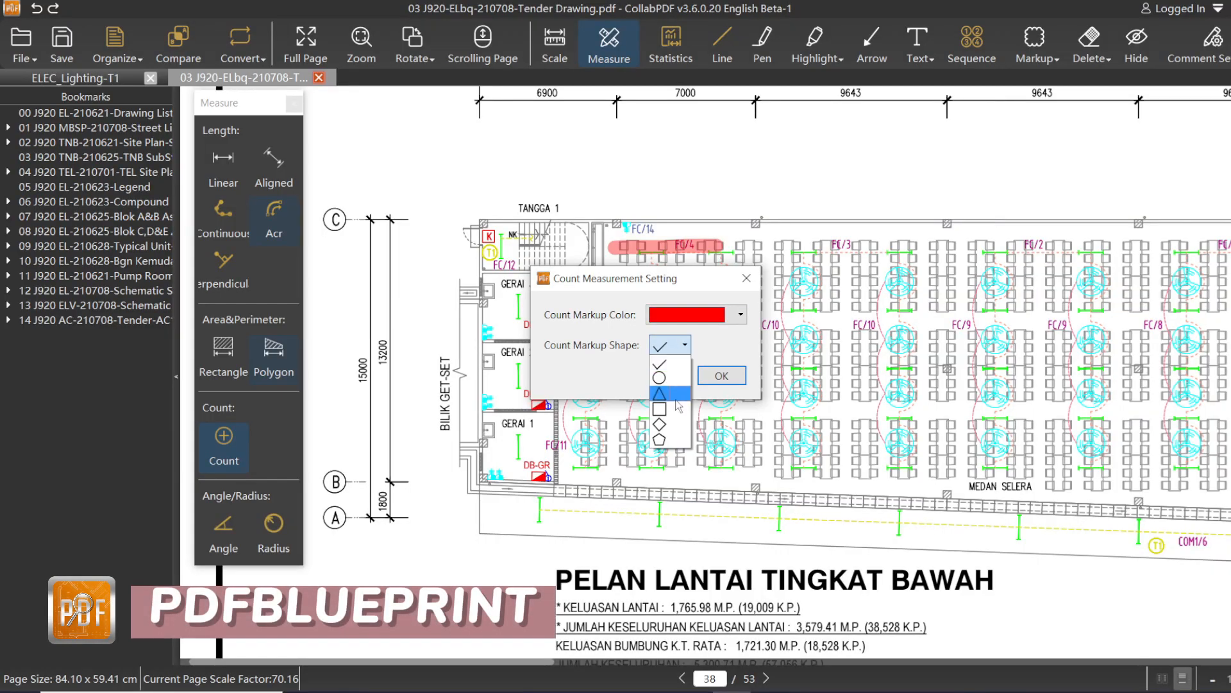
# Set the count marker shape, then export the page's measurement statistics to a new Excel file
pyautogui.click(720, 374)
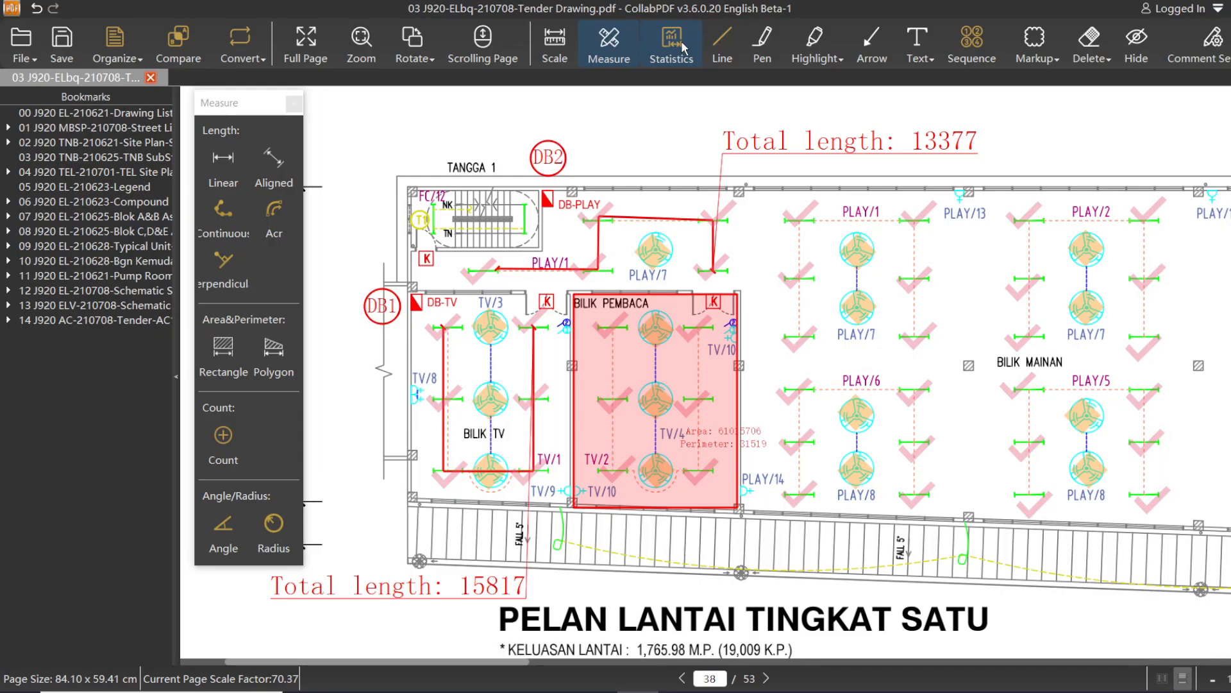
pyautogui.click(671, 37)
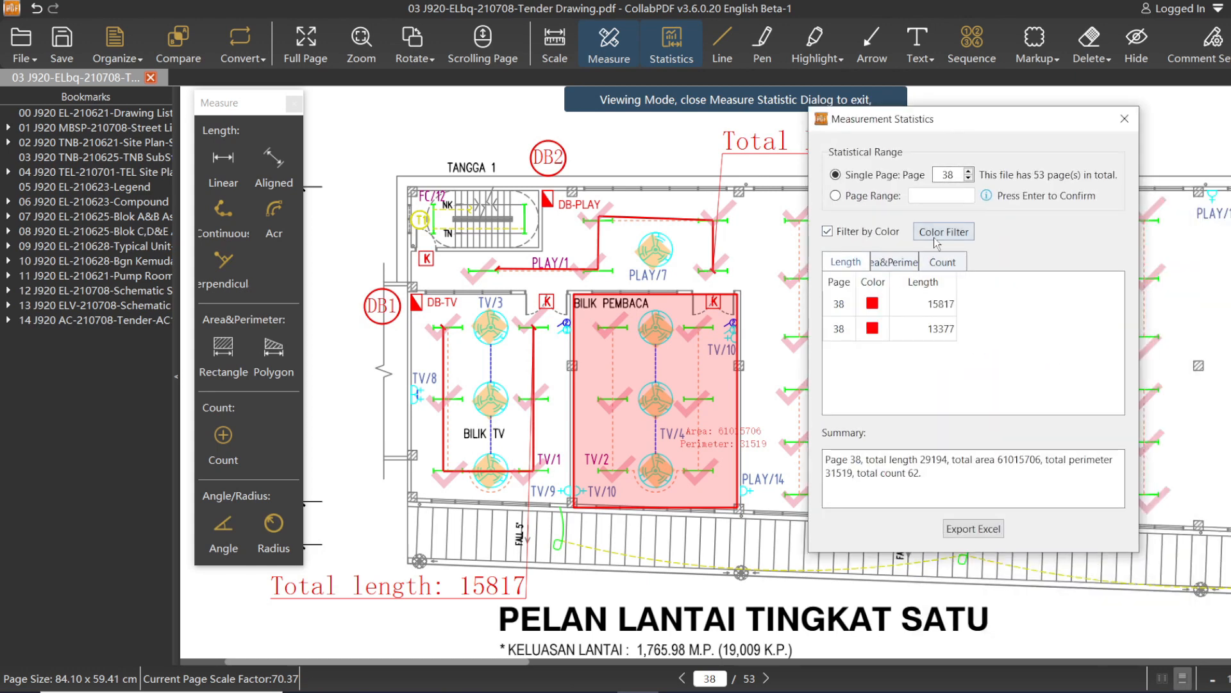
pyautogui.click(972, 527)
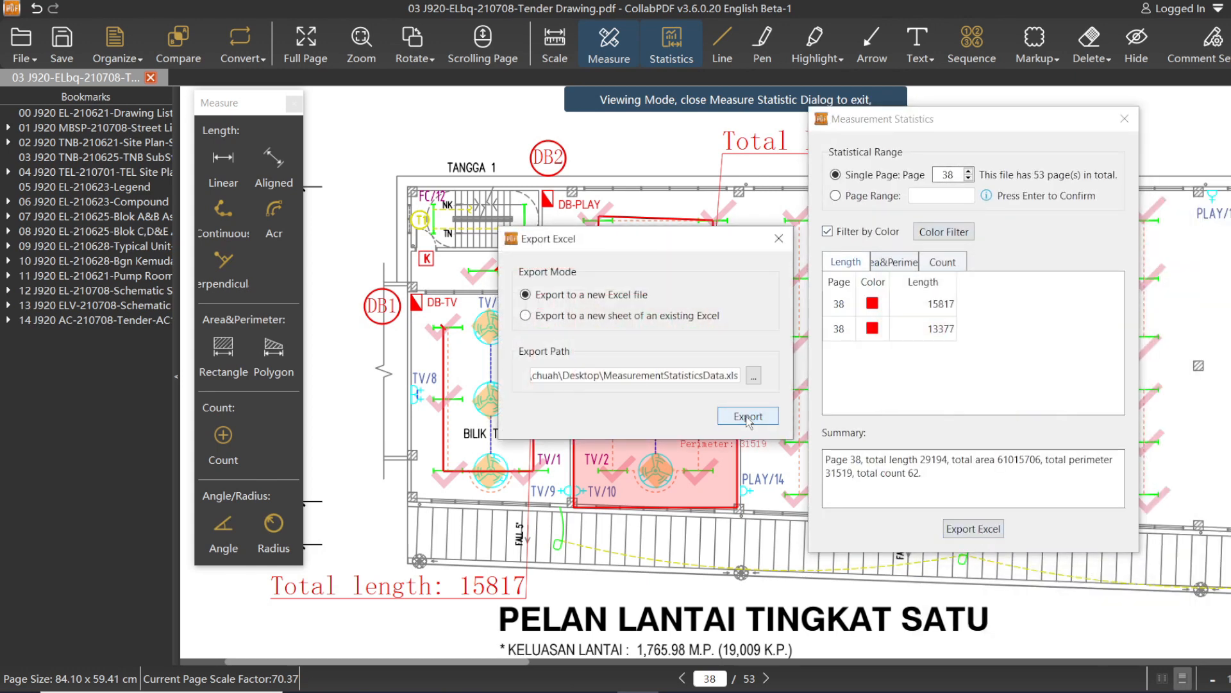
pyautogui.click(747, 416)
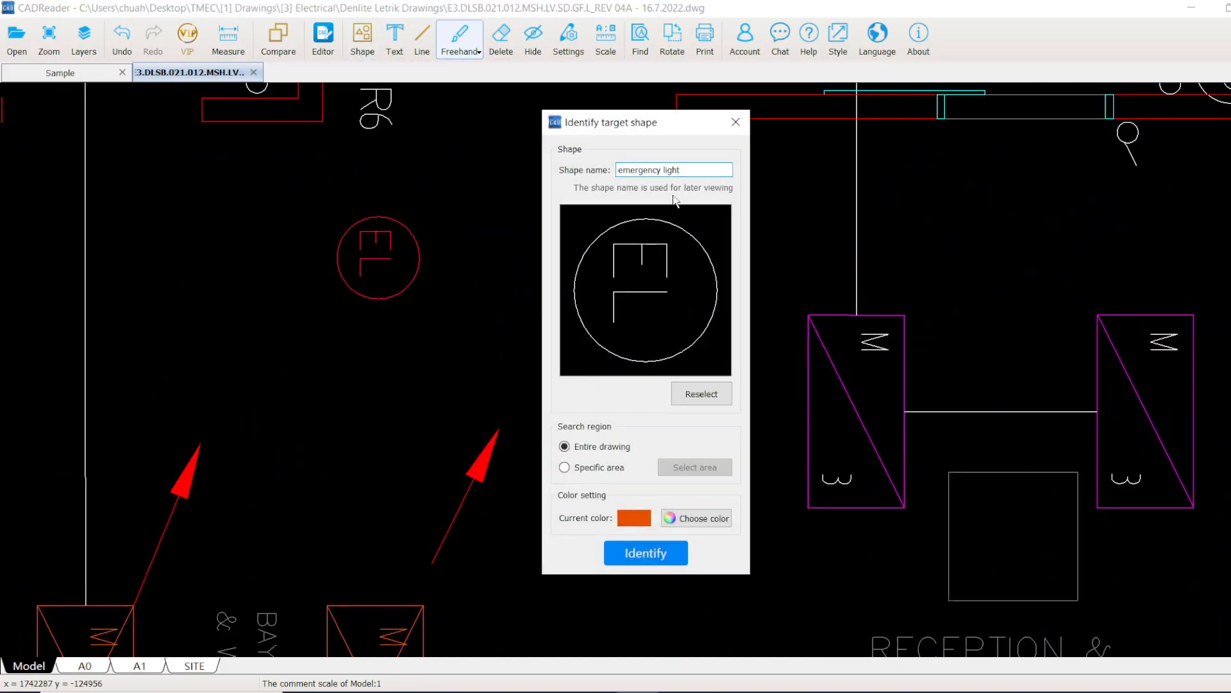
# Identify all 88 emergency light symbols and jump to one found result
pyautogui.click(646, 552)
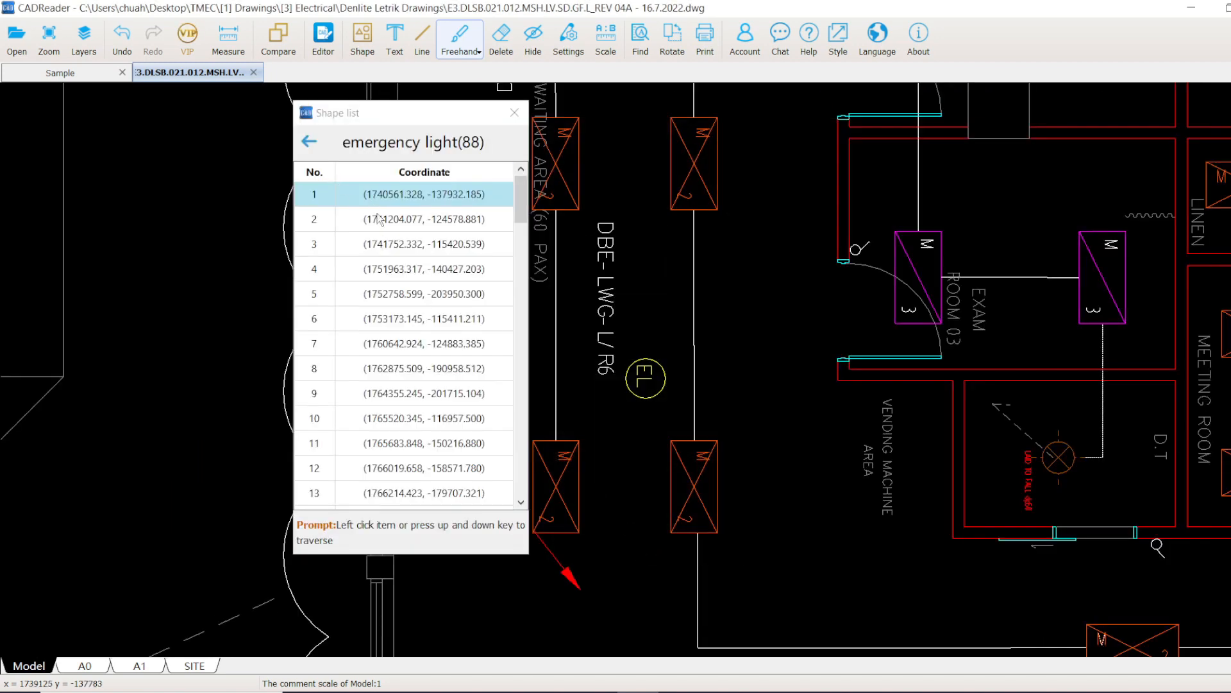
pyautogui.click(309, 142)
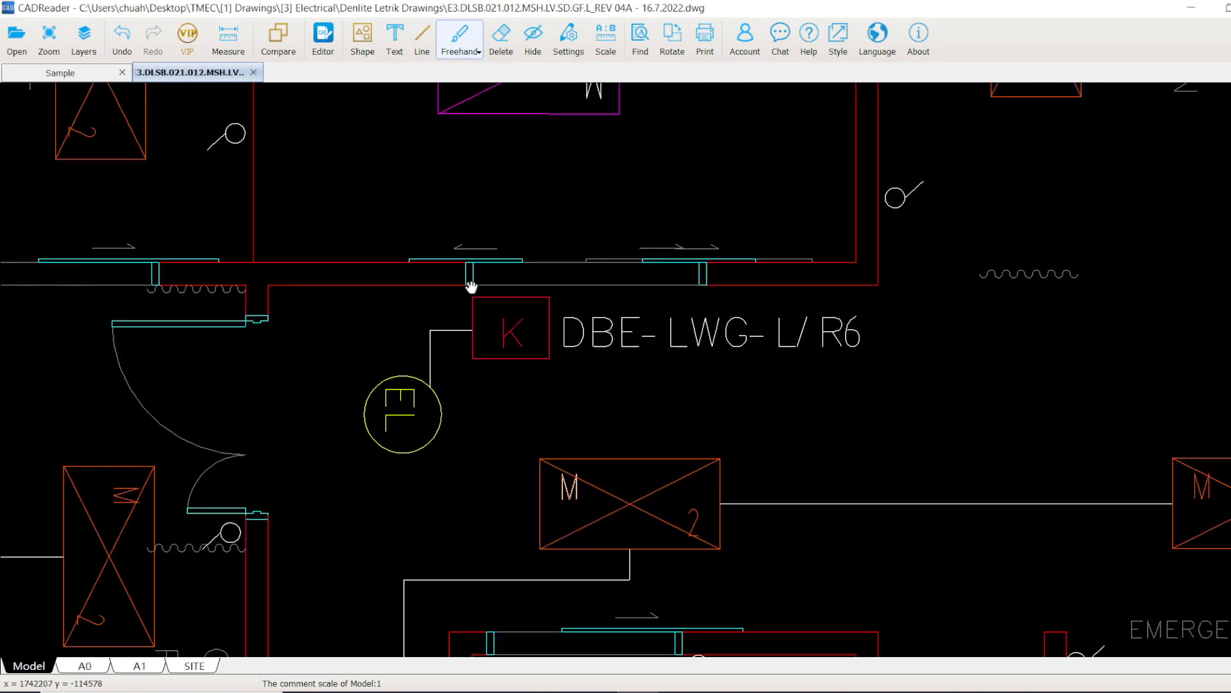
# Run Find DB and export the text search results to an Excel sheet of DBE labels
pyautogui.click(639, 37)
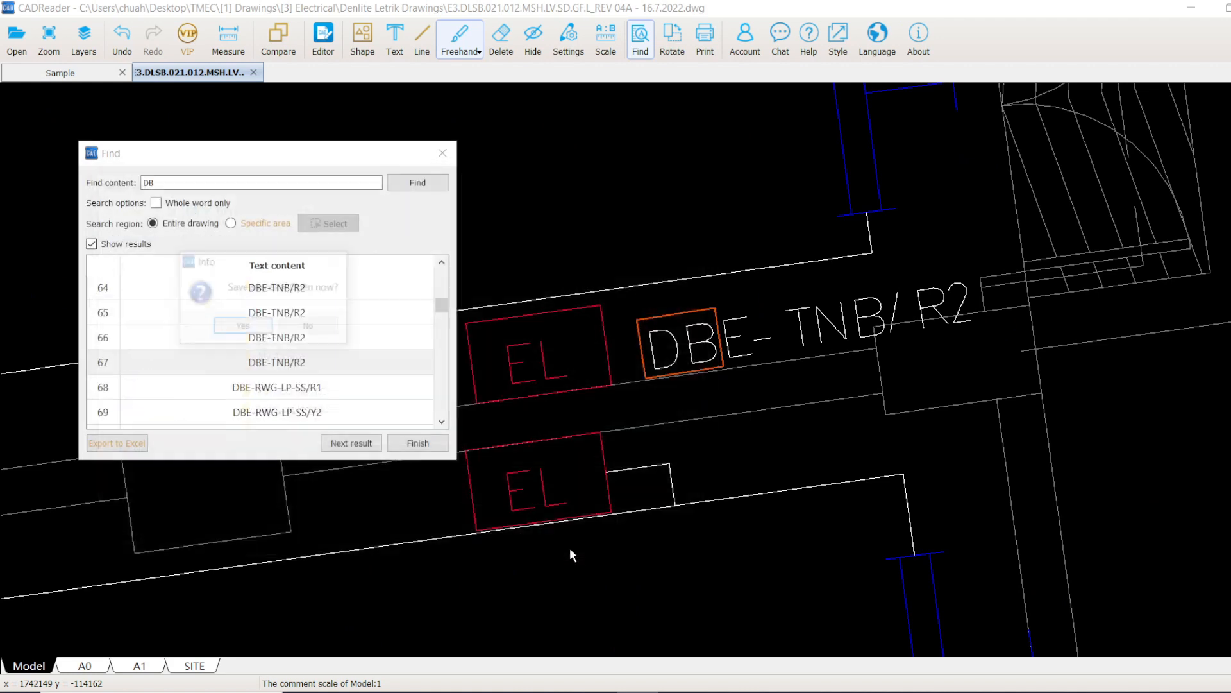
pyautogui.click(243, 325)
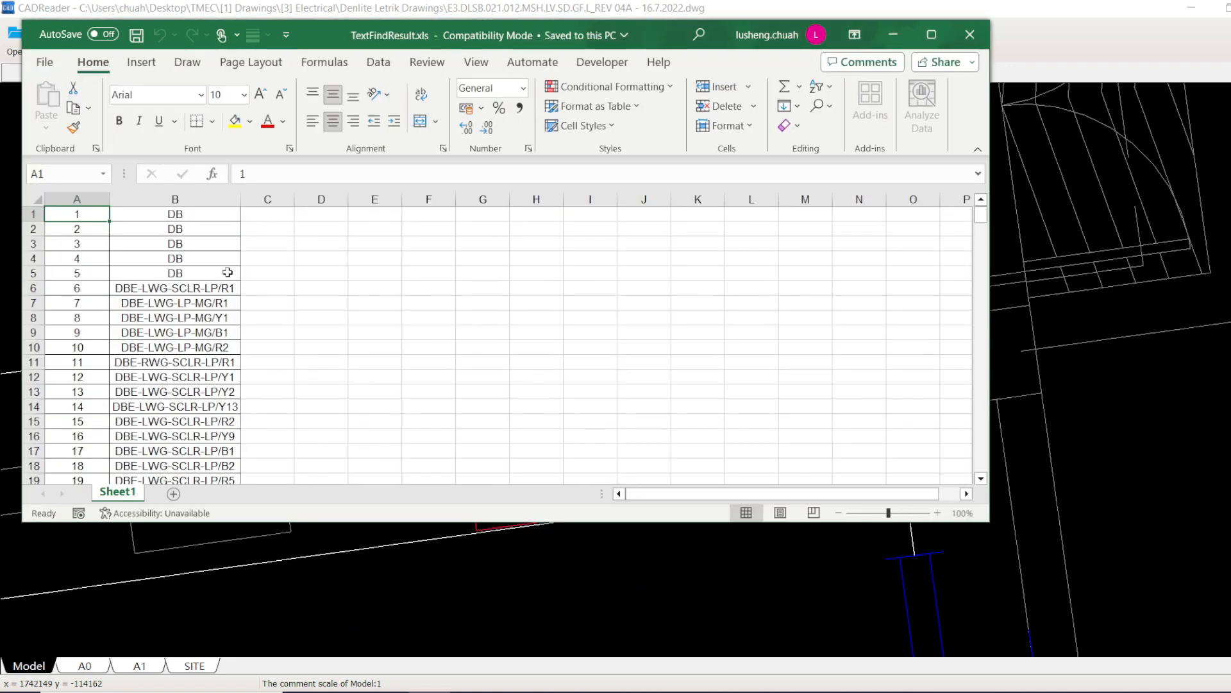
pyautogui.scroll(-3)
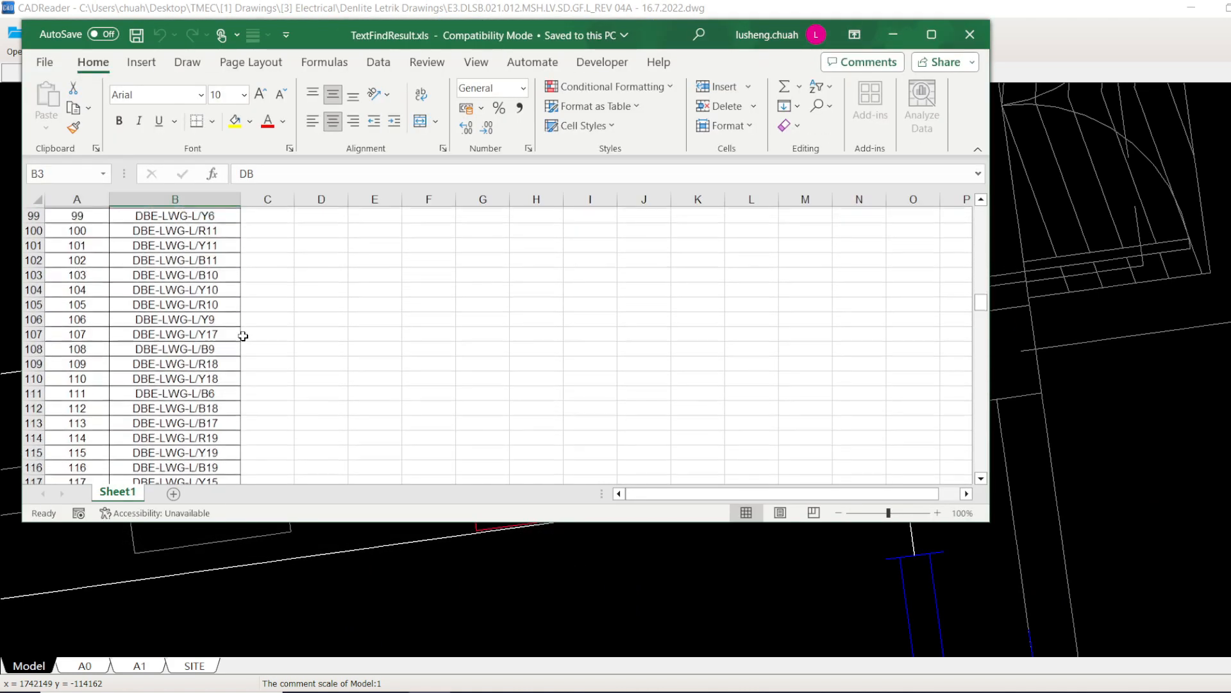